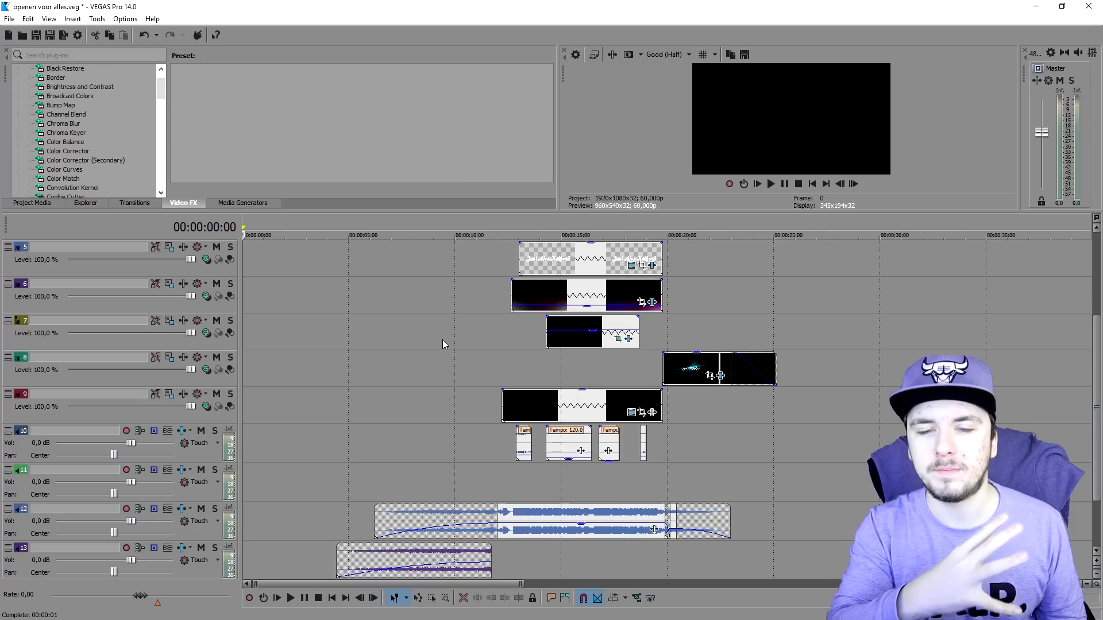
Place the playhead near 00:00:13:19 so the preview shows the JustAlexHalford title.
left_click(531, 233)
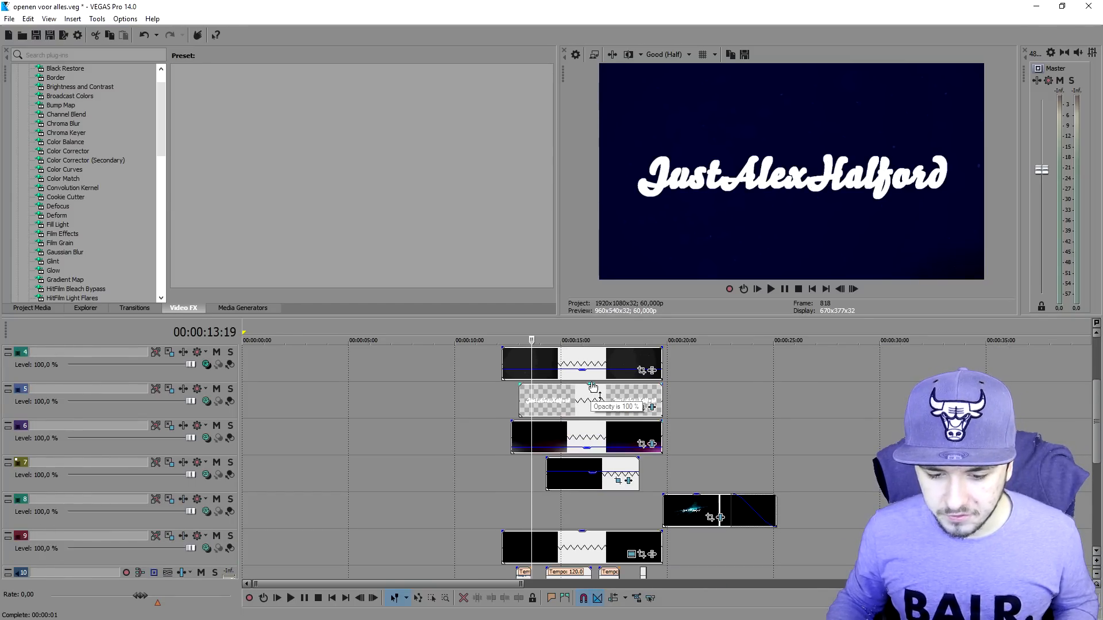
scroll("down", 3)
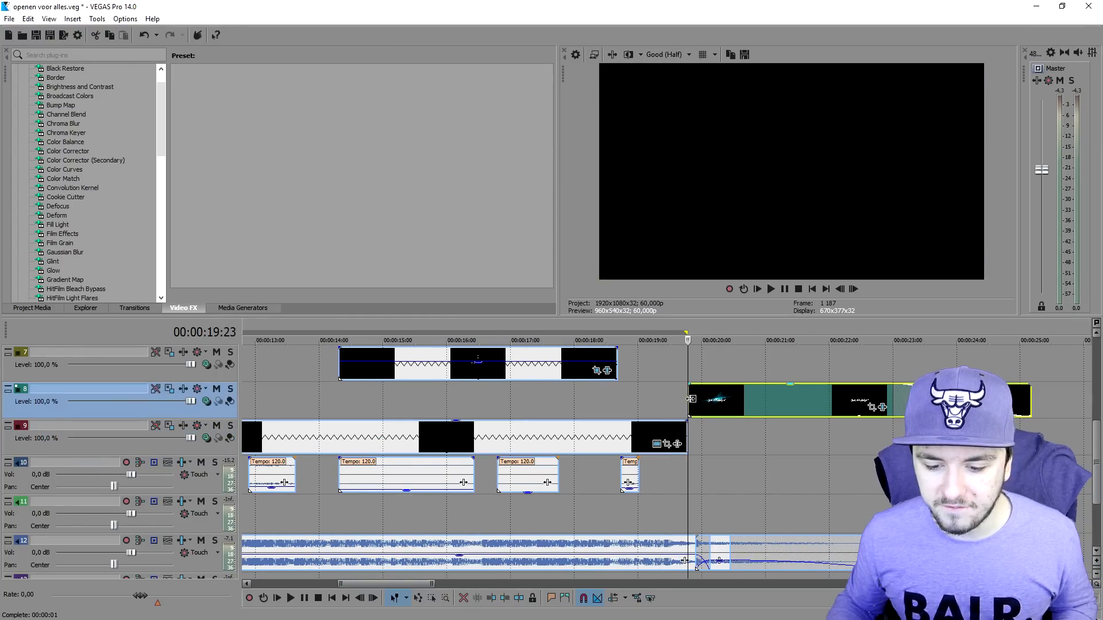
mouse_move(697, 410)
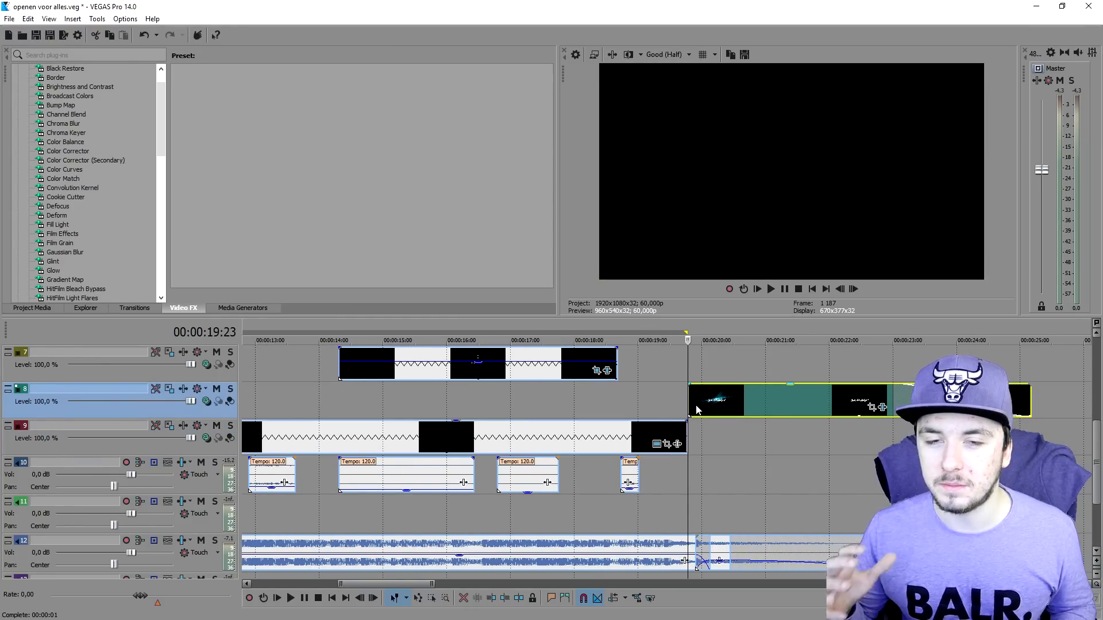